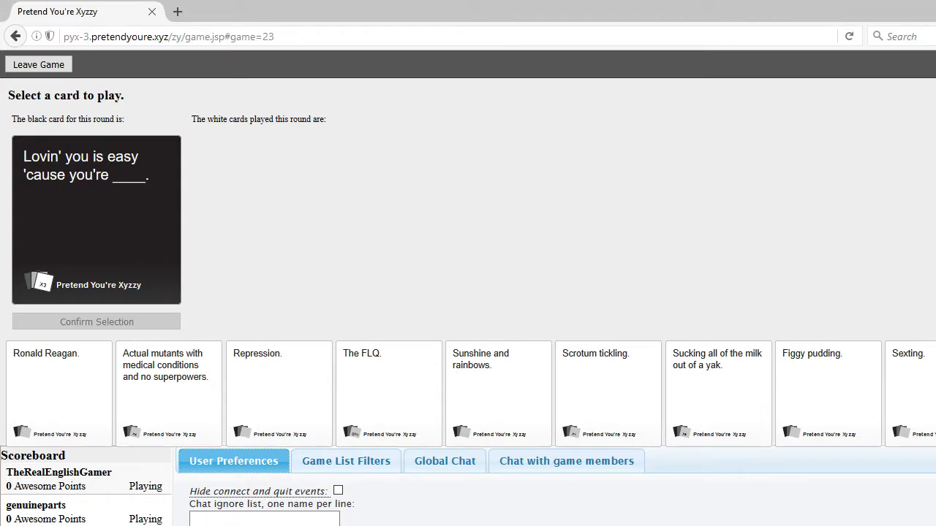
mouse_move(926, 385)
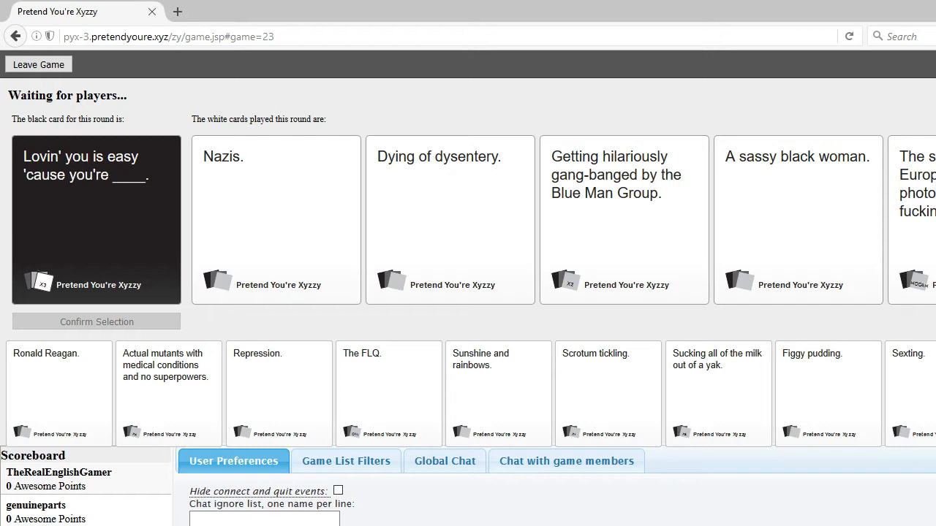
Step: Select Figgy pudding and confirm it as the grandfather card's answer
click(624, 220)
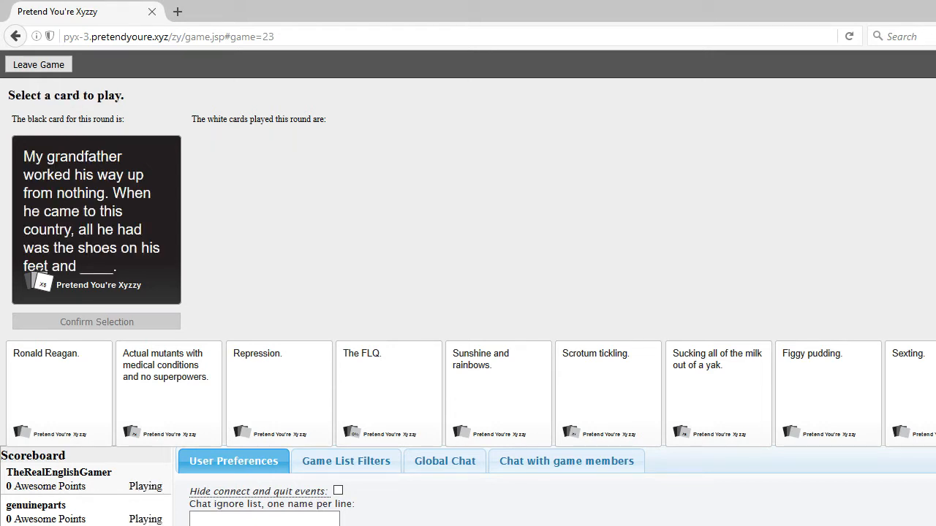
mouse_move(163, 214)
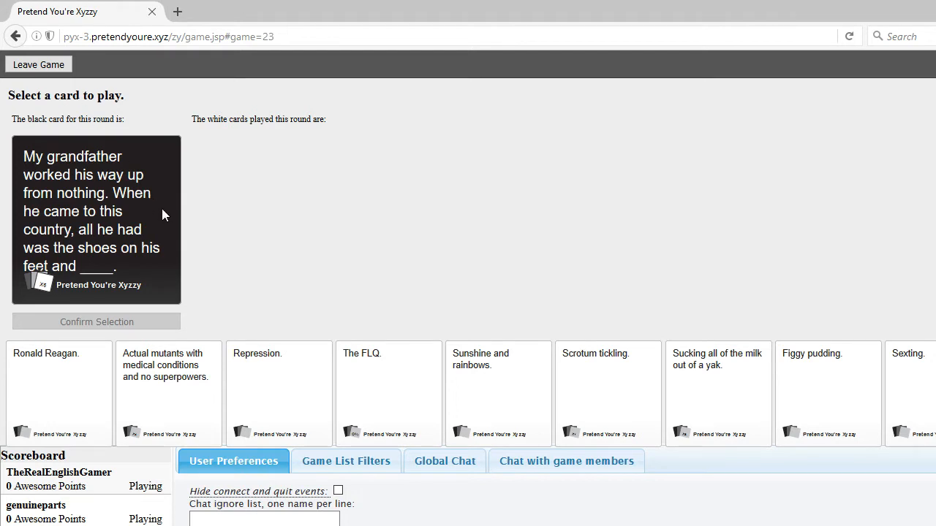
mouse_move(168, 219)
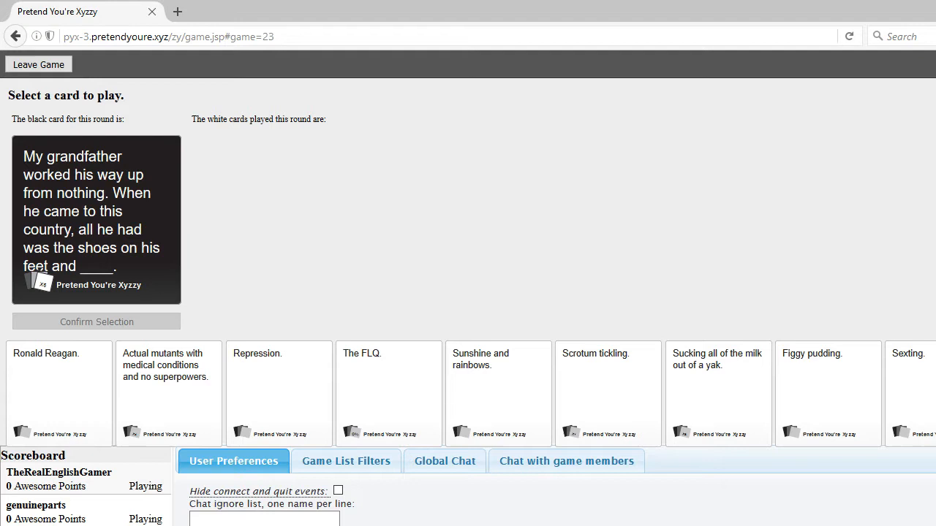
mouse_move(884, 328)
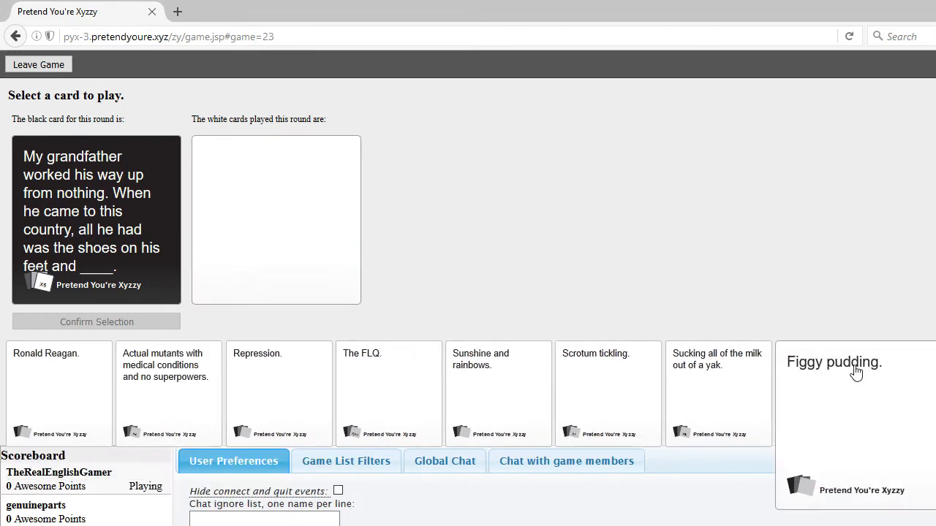
click(856, 395)
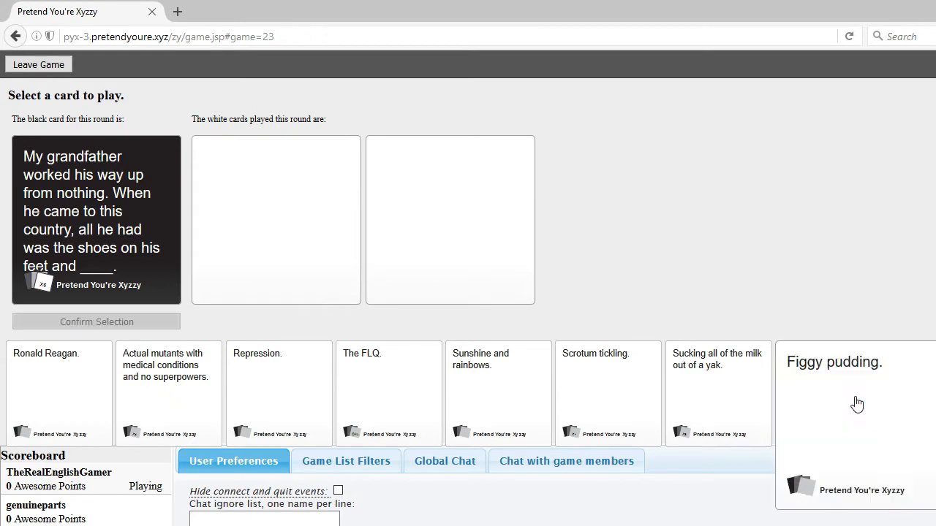
click(834, 395)
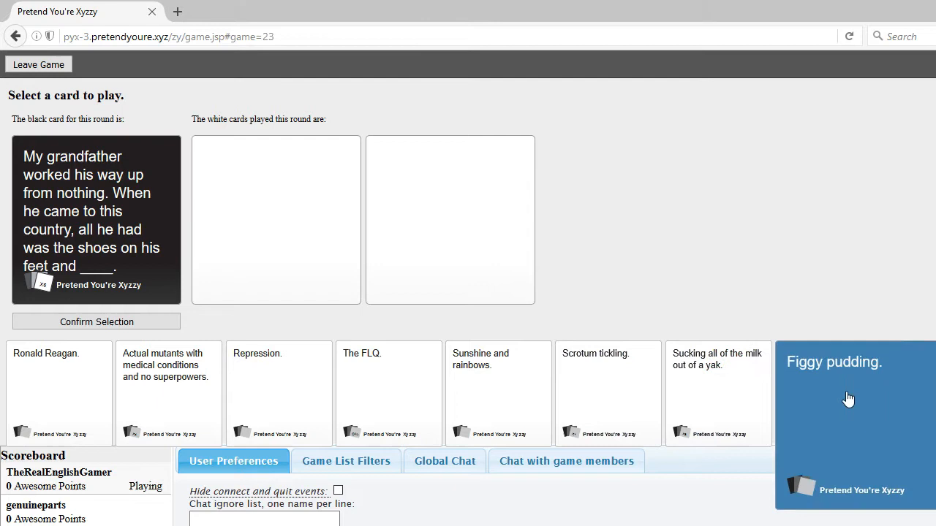
click(848, 395)
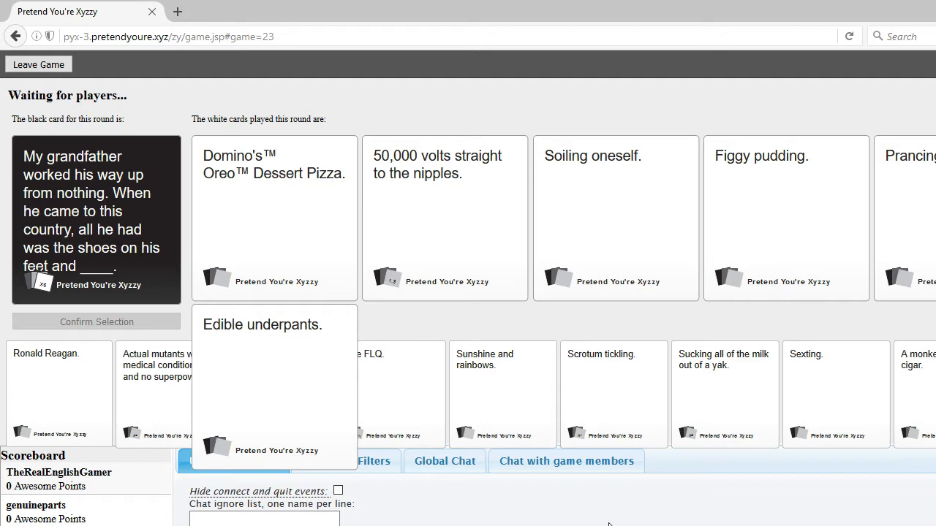
Step: Pick the German dungeon porn and African children pair and confirm it as winner
click(444, 218)
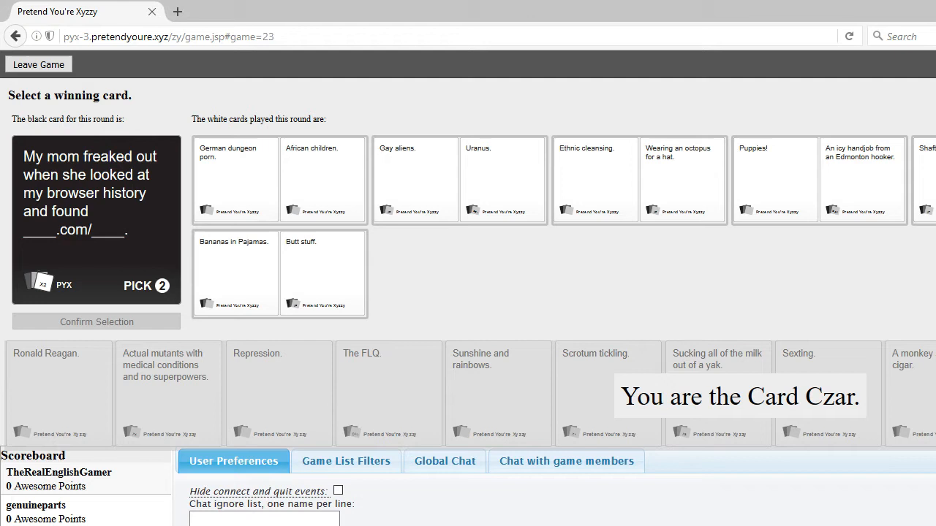
mouse_move(798, 264)
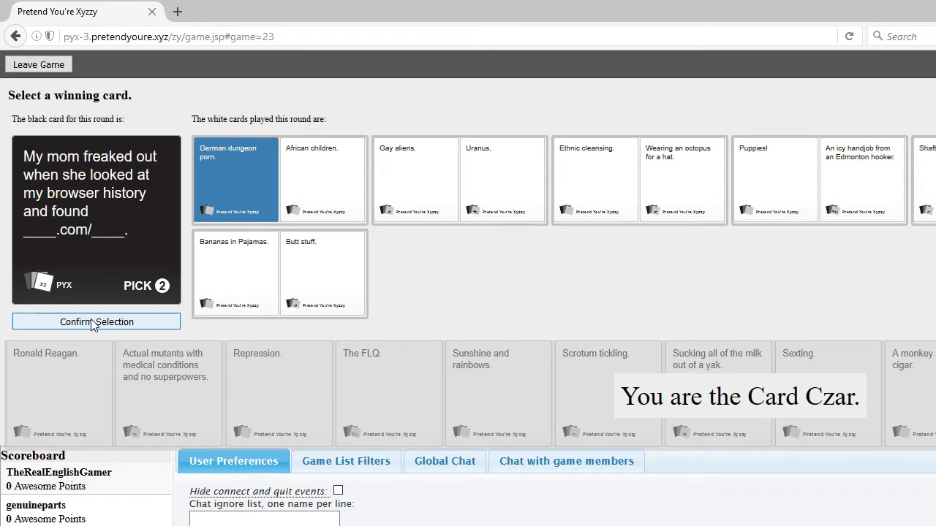
click(96, 321)
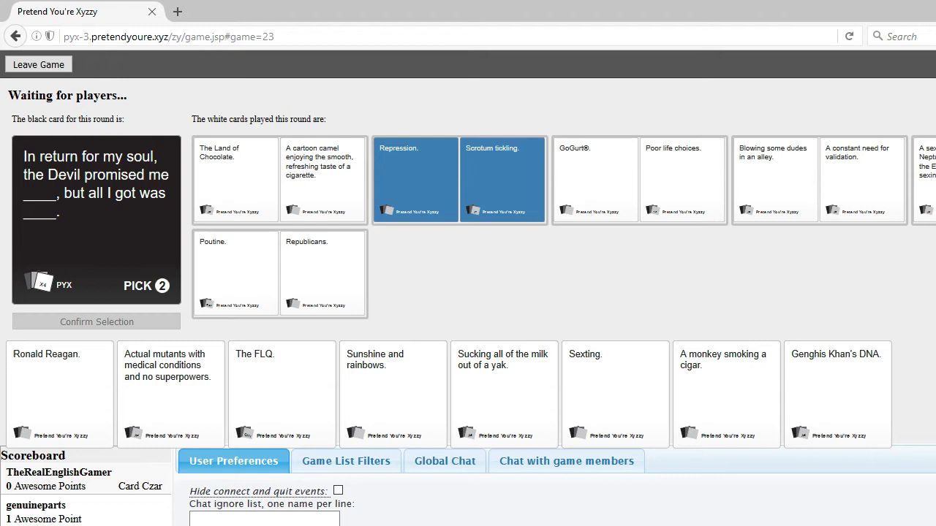
mouse_move(476, 257)
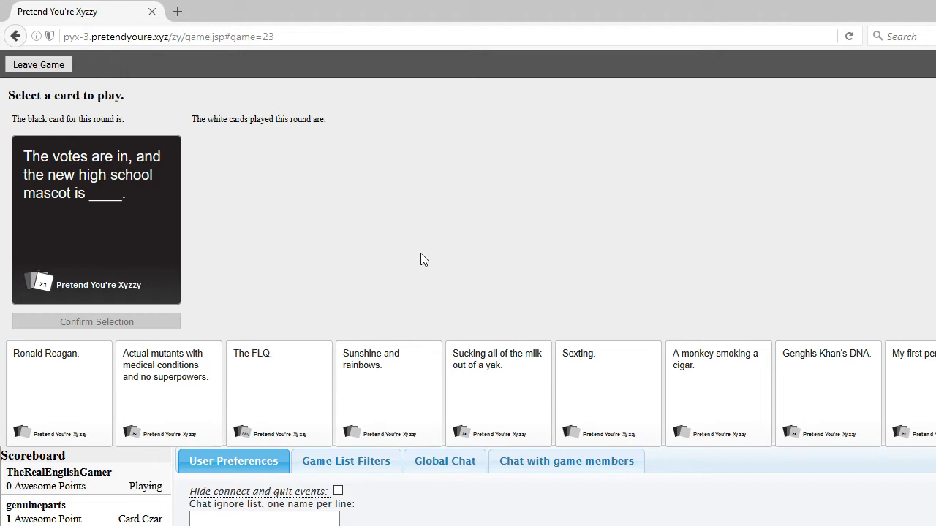
mouse_move(930, 293)
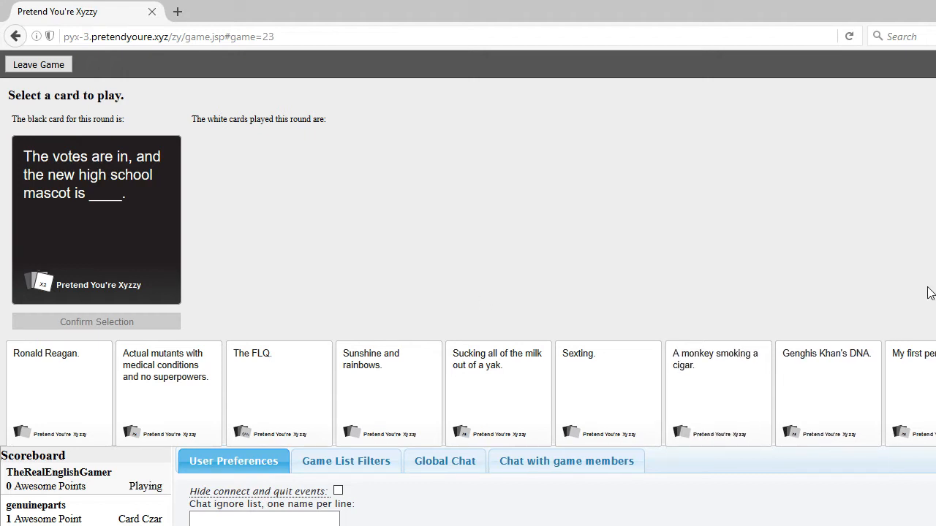
Step: Submit A monkey smoking a cigar for the high school mascot card
click(717, 393)
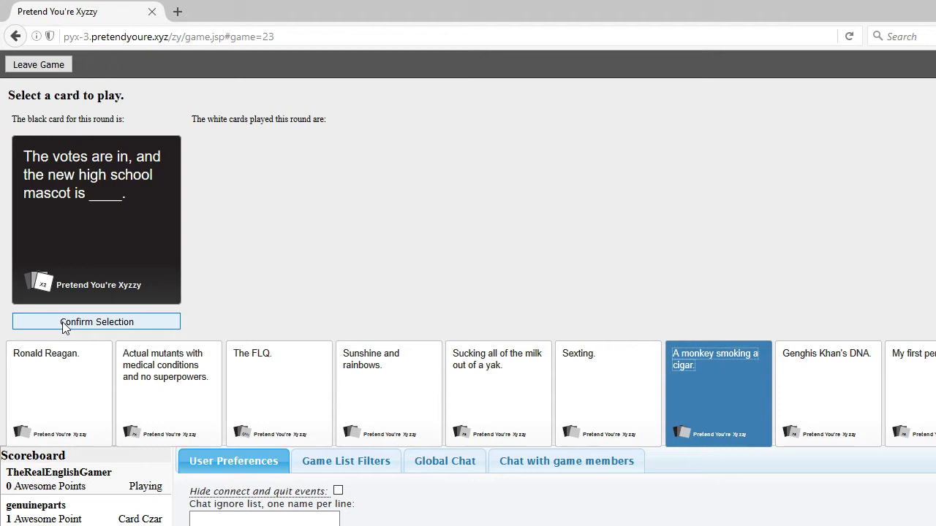
click(96, 322)
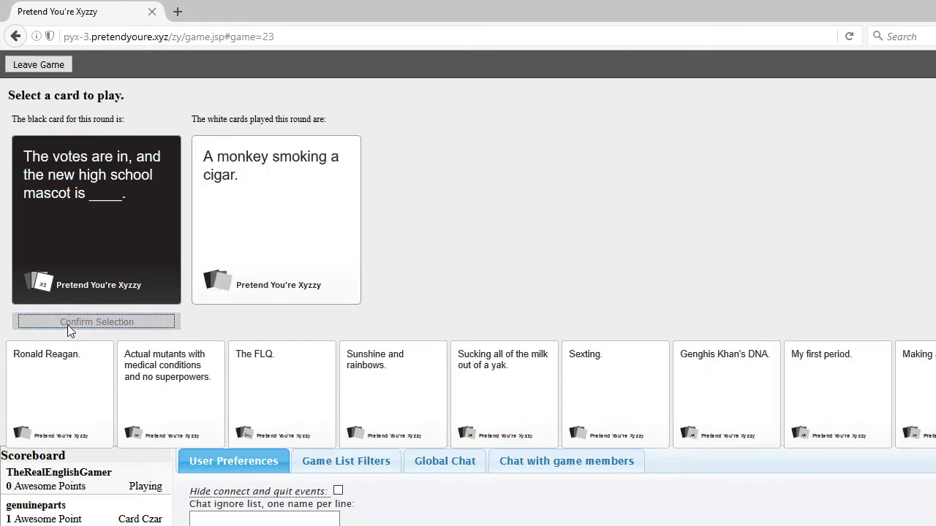
click(97, 322)
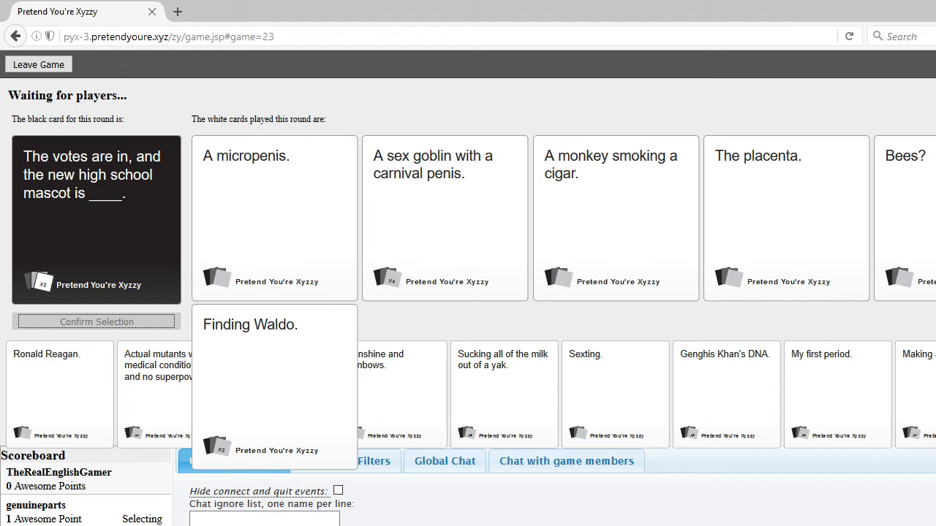
click(274, 218)
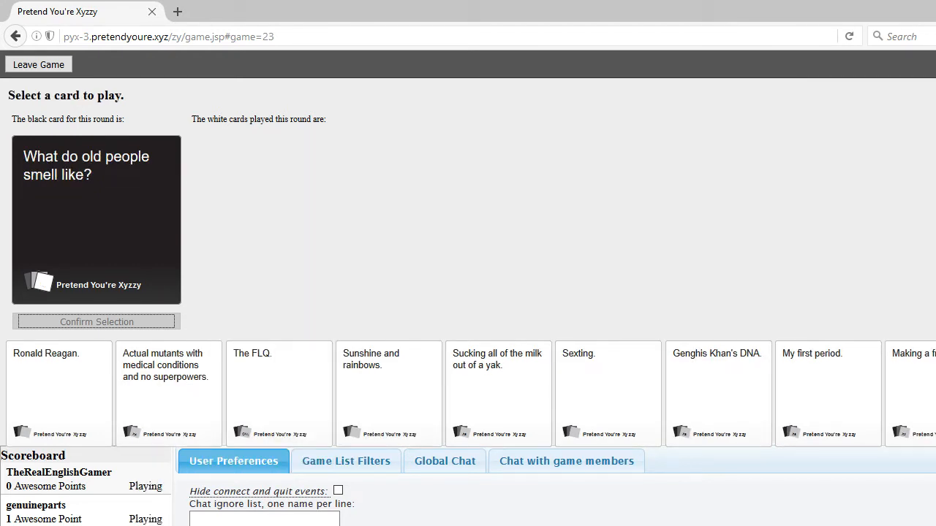
mouse_move(324, 236)
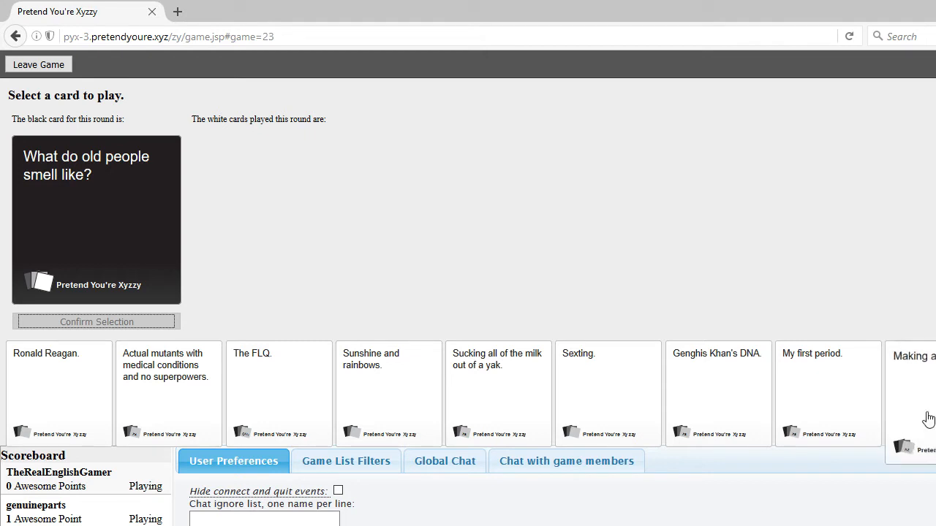
Step: Select Sunshine and rainbows from the hand for the old-people-smell prompt
click(608, 392)
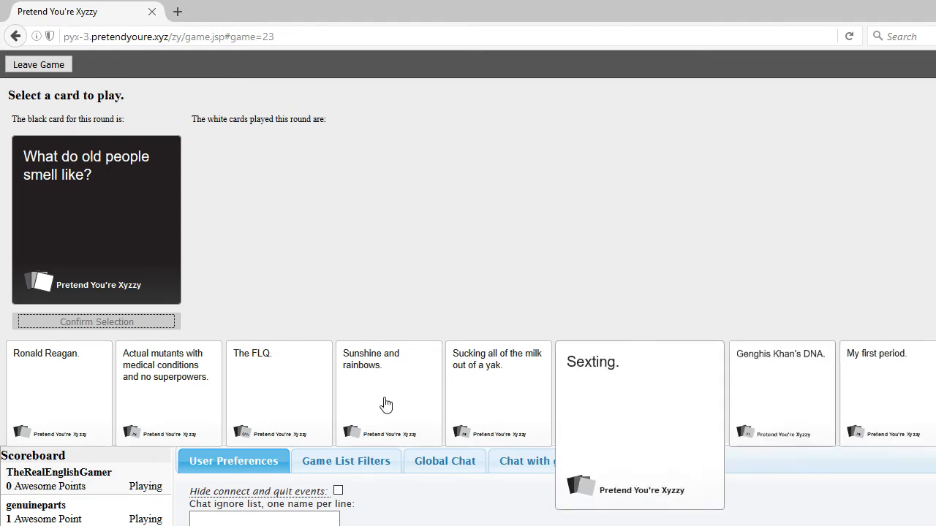
Step: Confirm Sunshine and rainbows as the answer and wait for judging
click(388, 395)
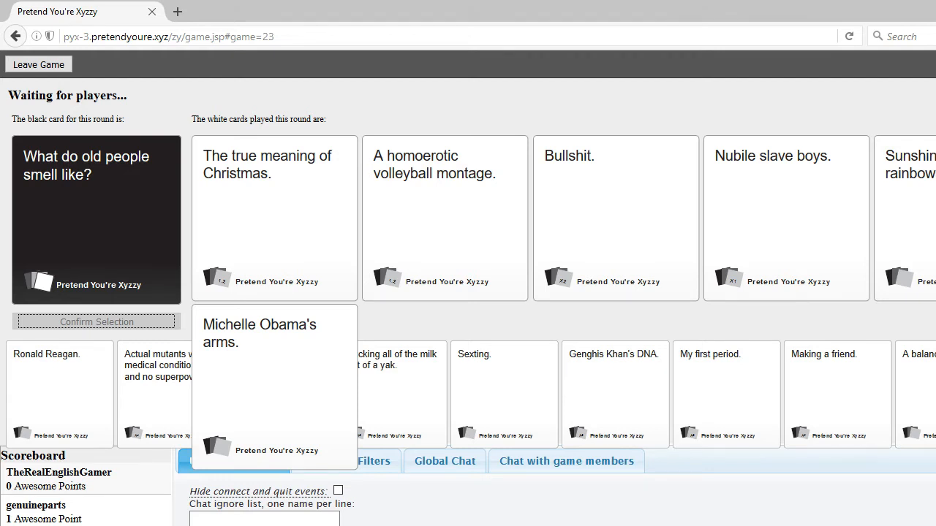
click(616, 218)
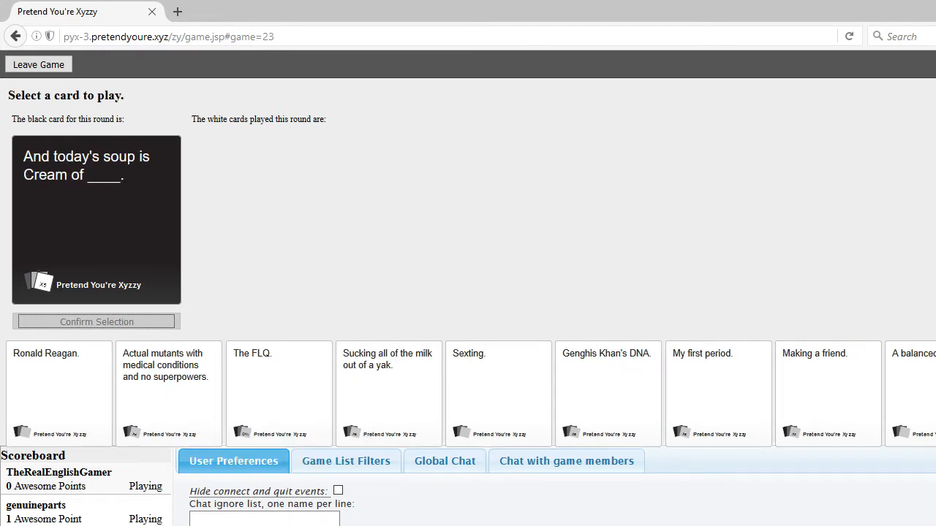
mouse_move(475, 226)
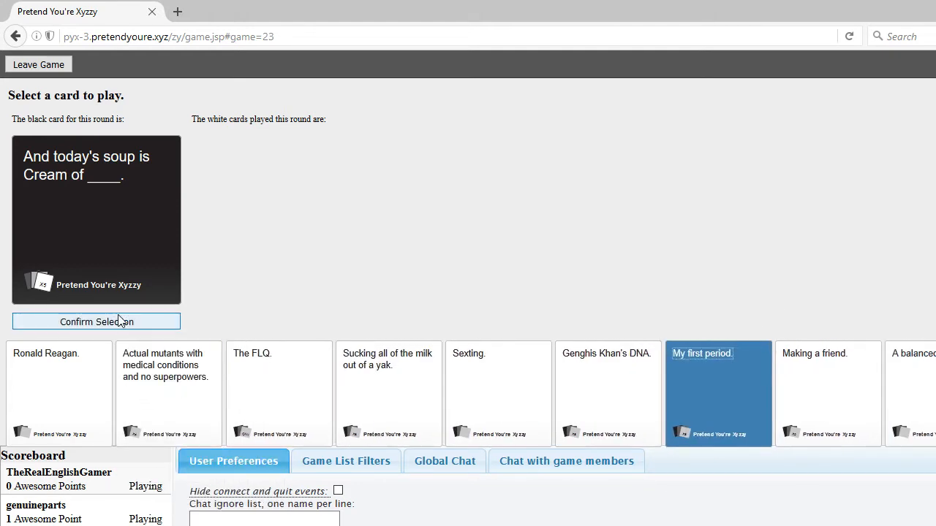
Step: Confirm My first period. as the Cream of ____ soup answer
click(96, 322)
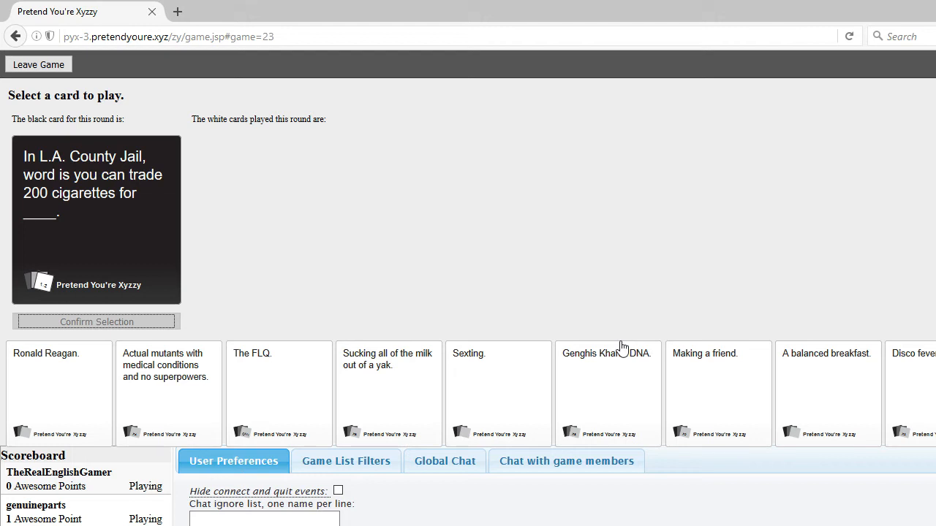
mouse_move(489, 268)
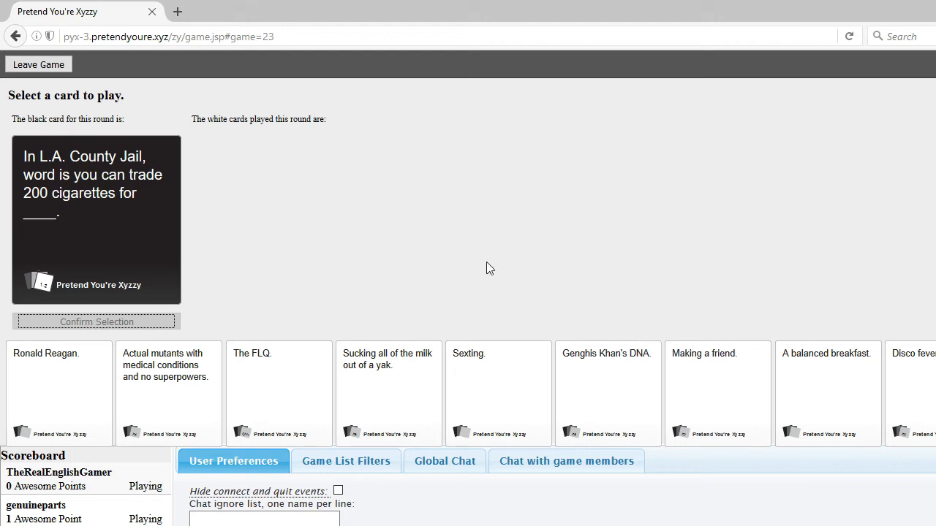
mouse_move(366, 239)
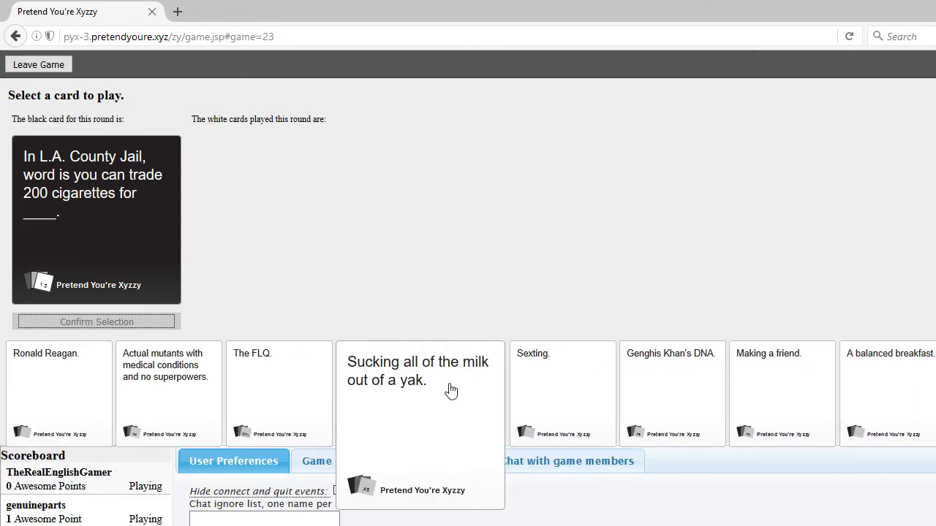
Step: Choose a white card from the hand and confirm it for the L.A. County Jail prompt
click(168, 380)
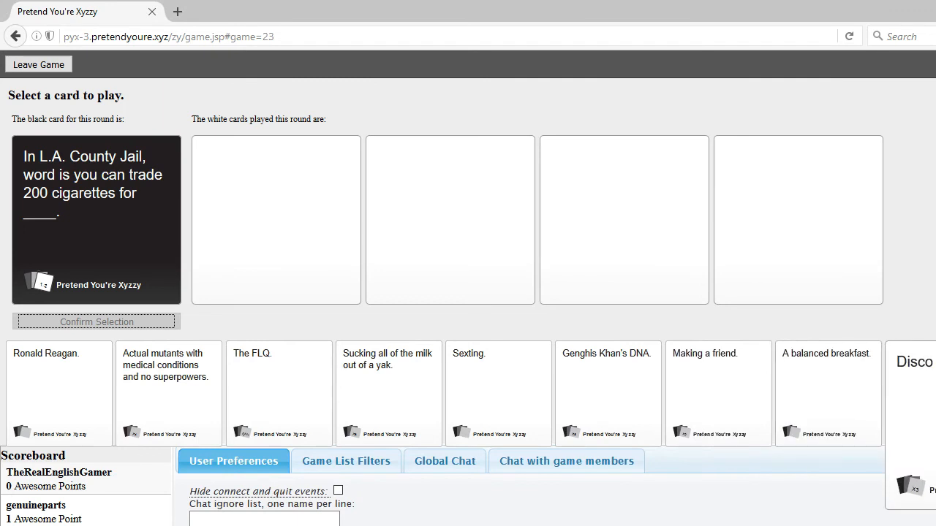
mouse_move(855, 394)
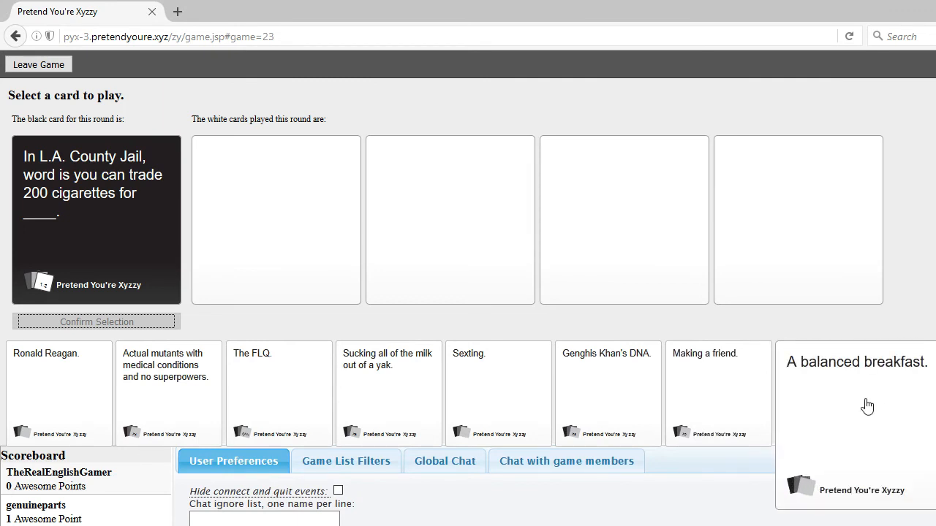
scroll(right, 3)
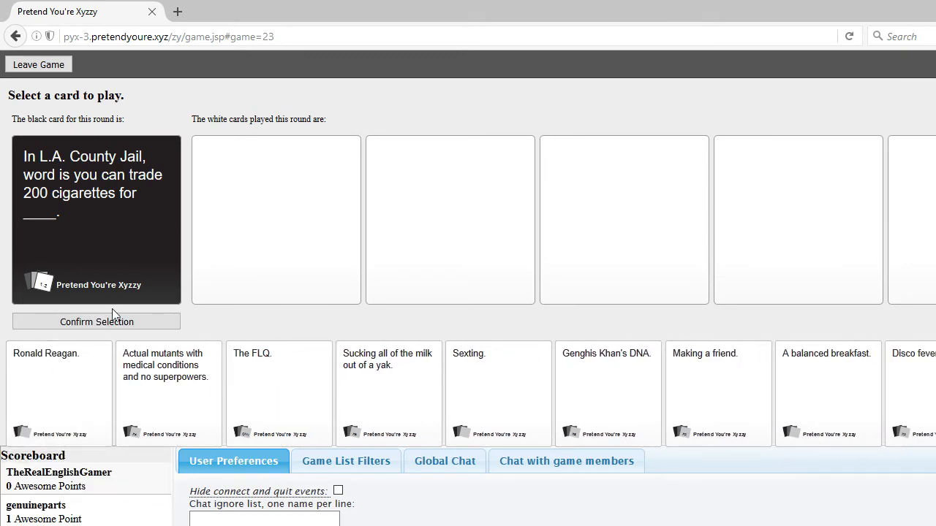
click(97, 321)
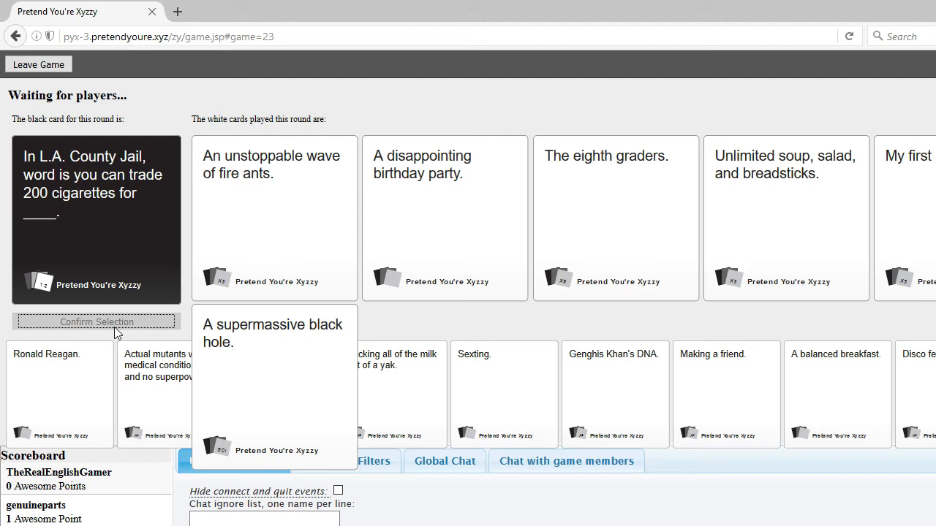
click(615, 218)
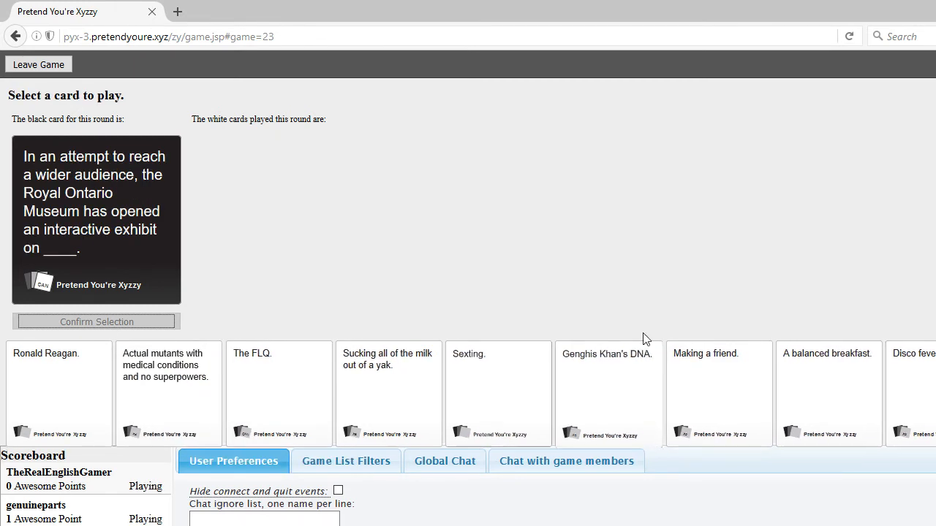
mouse_move(812, 297)
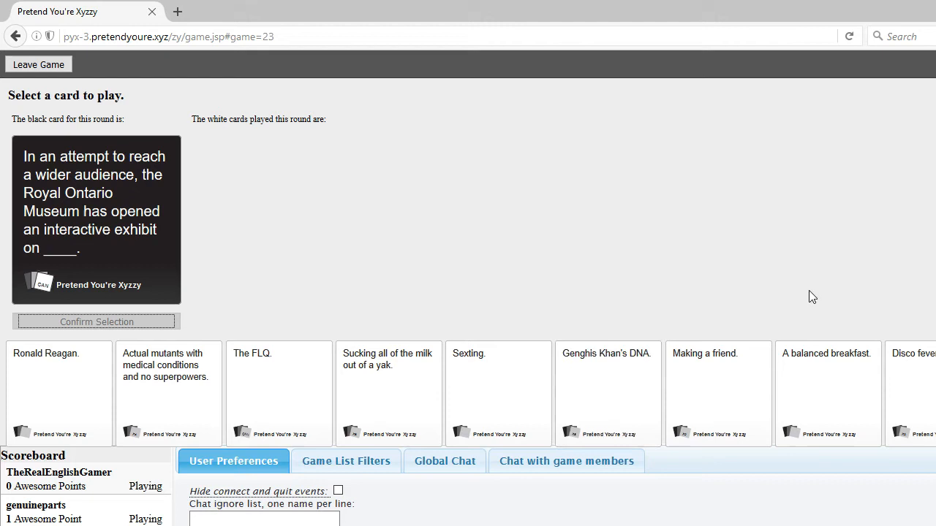
mouse_move(88, 141)
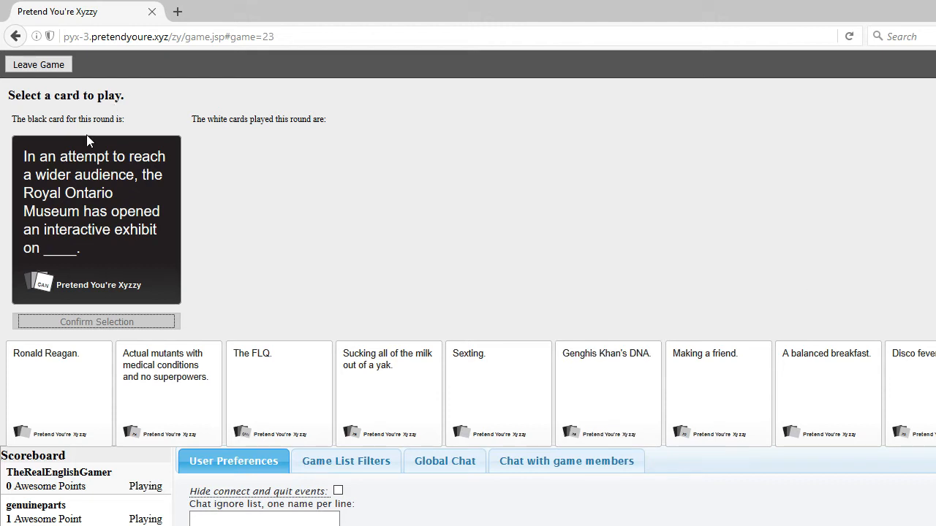
mouse_move(325, 254)
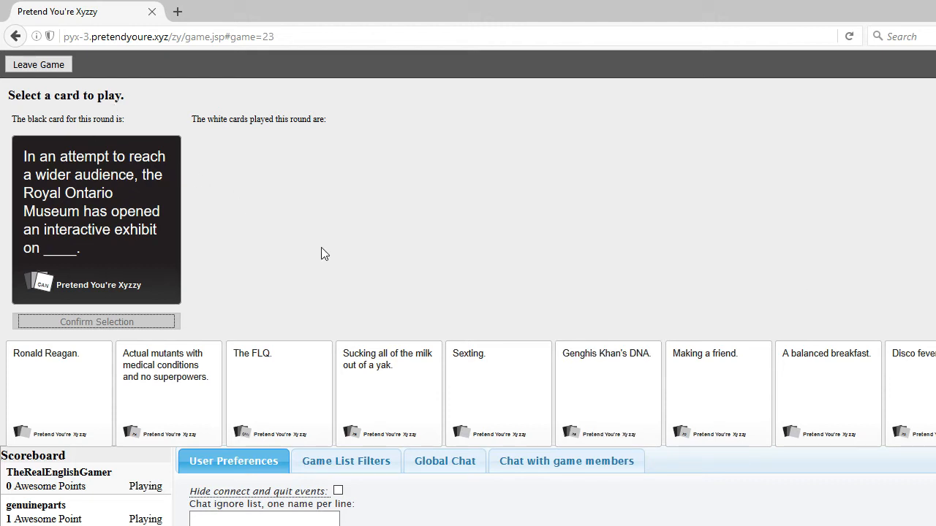
mouse_move(420, 313)
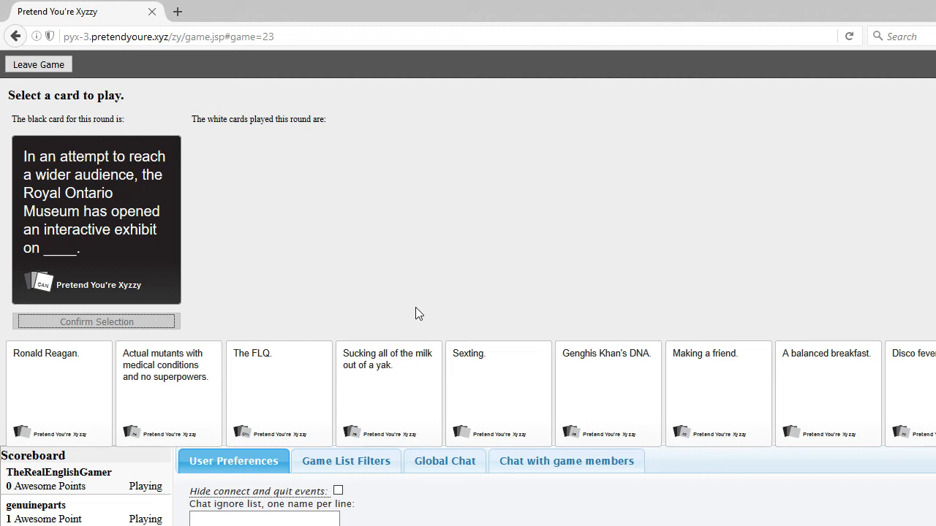
mouse_move(867, 272)
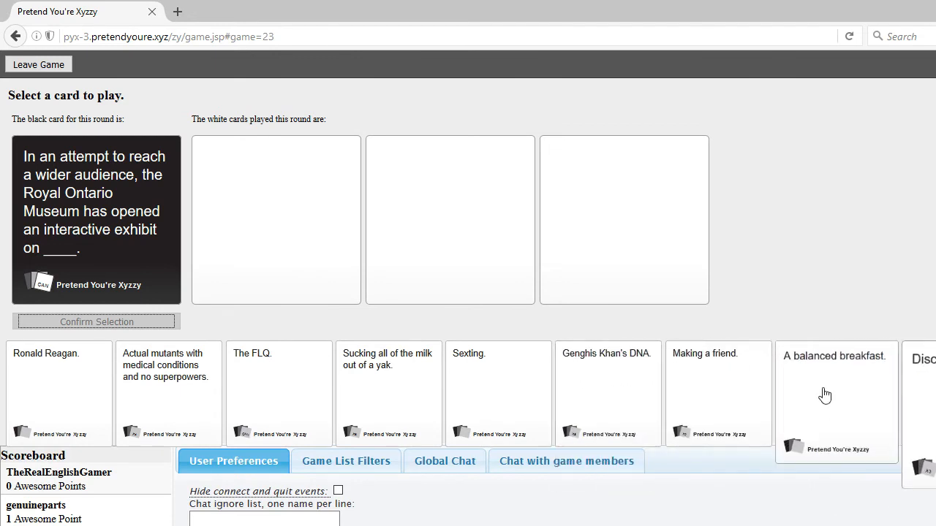
Step: Try A balanced breakfast, then switch to Sucking all of the milk out of a yak
click(387, 380)
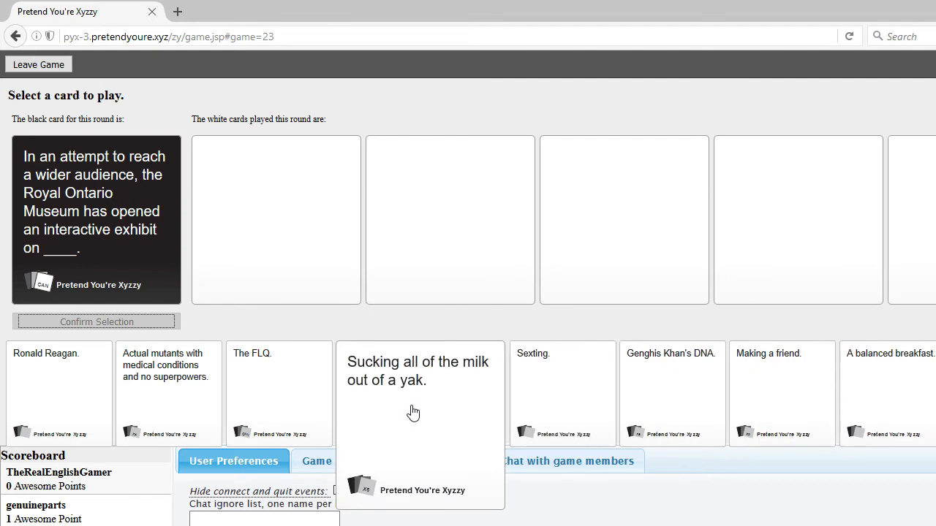
click(97, 322)
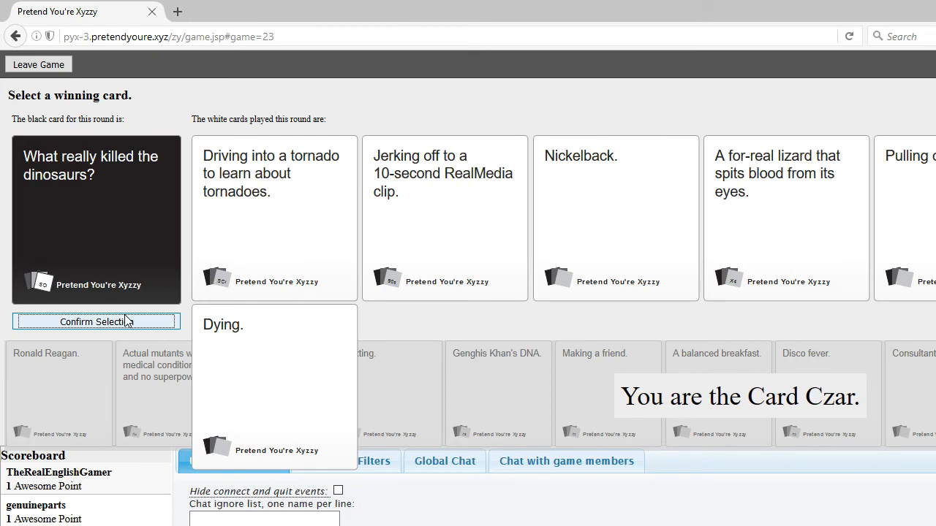
mouse_move(209, 352)
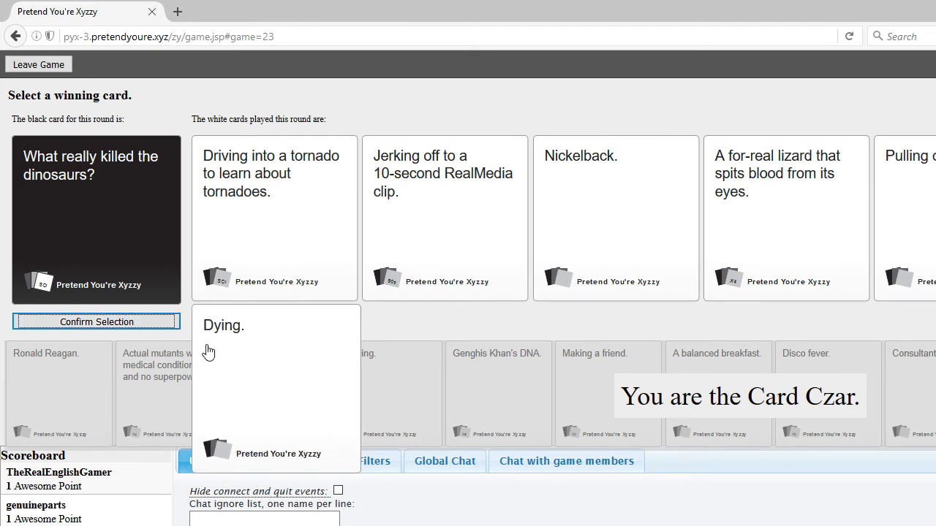
Step: Select the winning white card for 'What really killed the dinosaurs?'
click(274, 388)
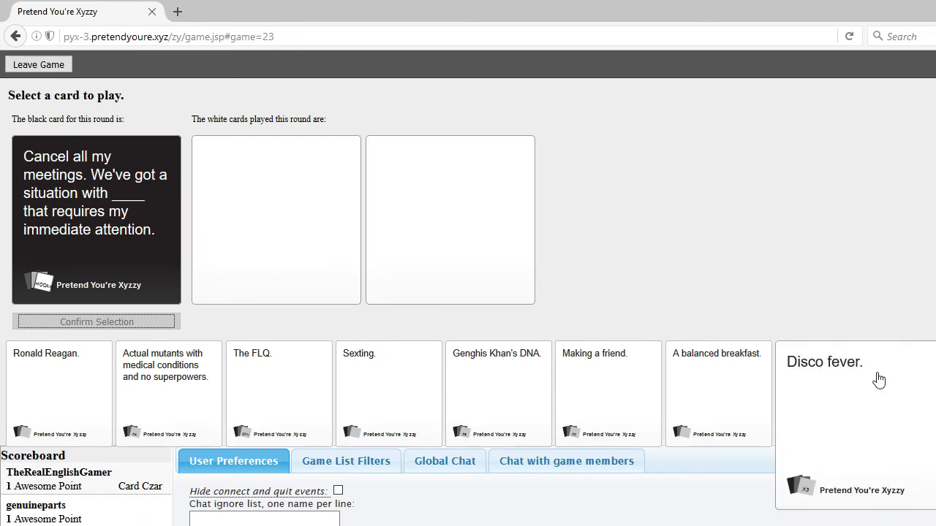
mouse_move(834, 378)
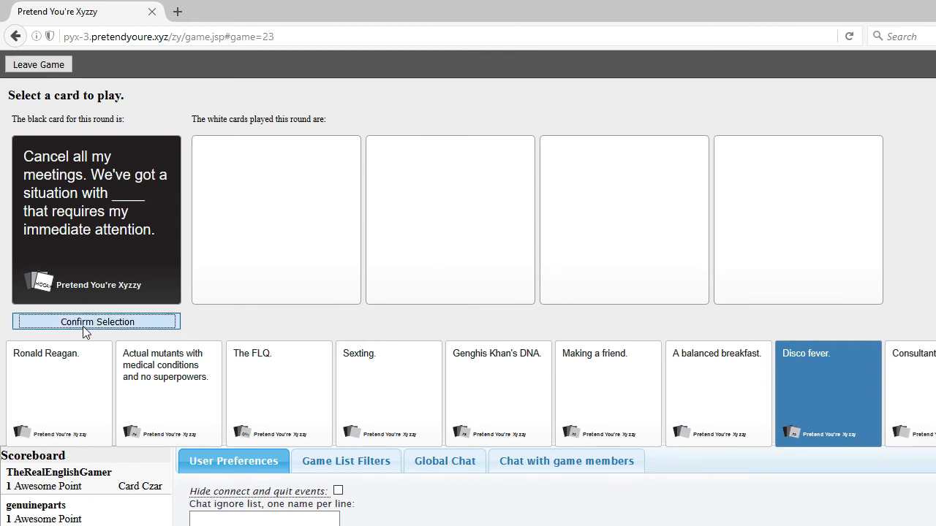
Step: Confirm Disco fever. as the answer to the cancel-all-my-meetings card
click(95, 322)
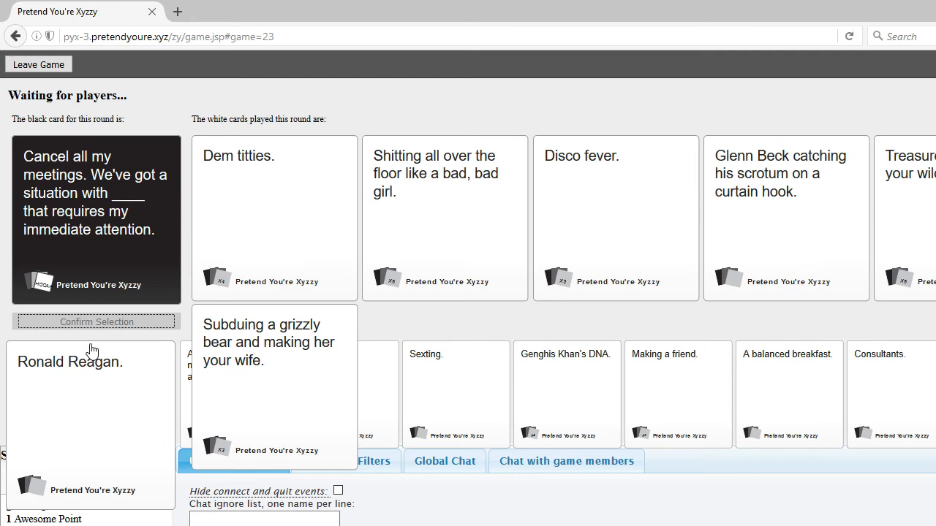
click(274, 380)
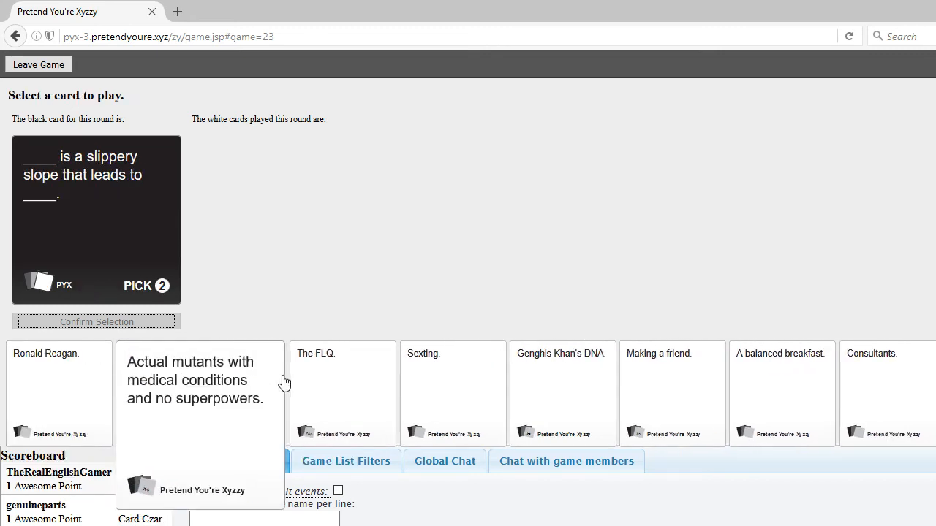
Step: Answer the slippery-slope pick-two card with 'Making a friend.' and 'Sexting.'
click(233, 461)
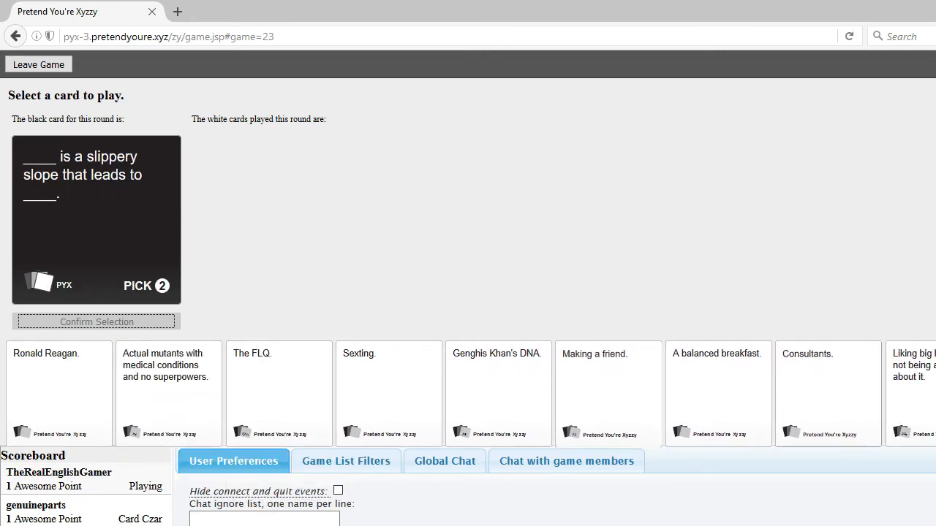
mouse_move(607, 366)
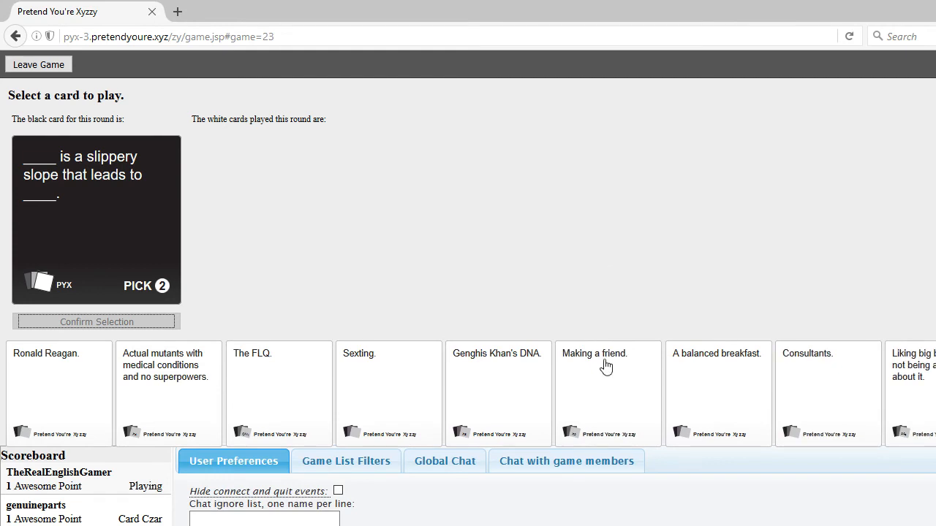
click(607, 394)
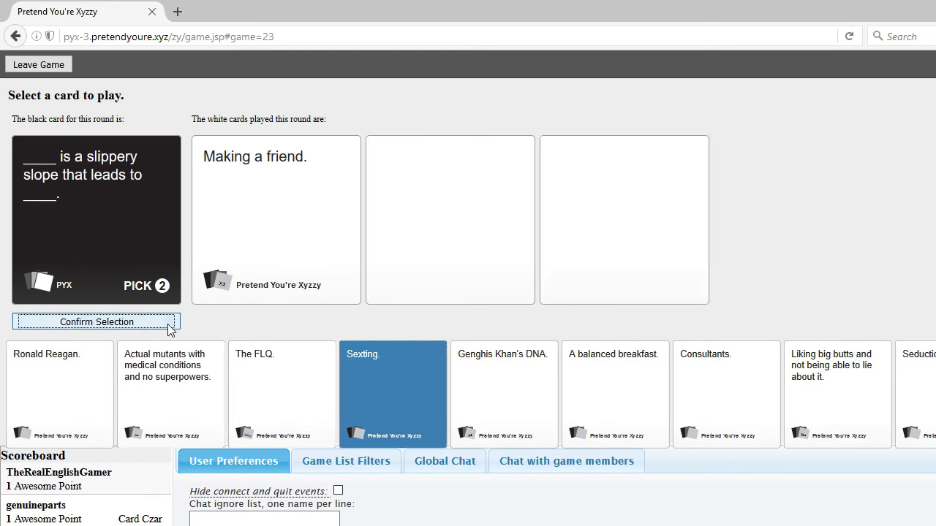
click(97, 322)
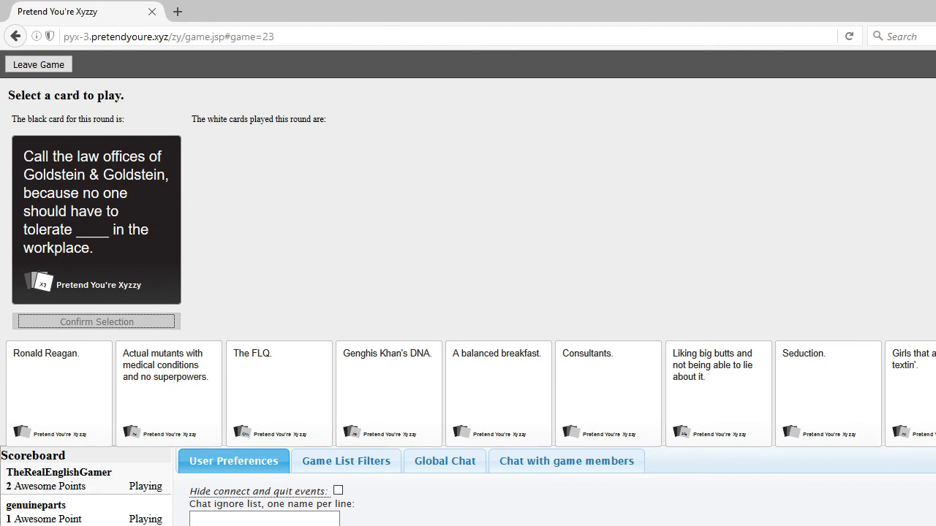
Step: Play 'Liking big butts and not being able to lie about it.' for the Goldstein & Goldstein question
click(607, 394)
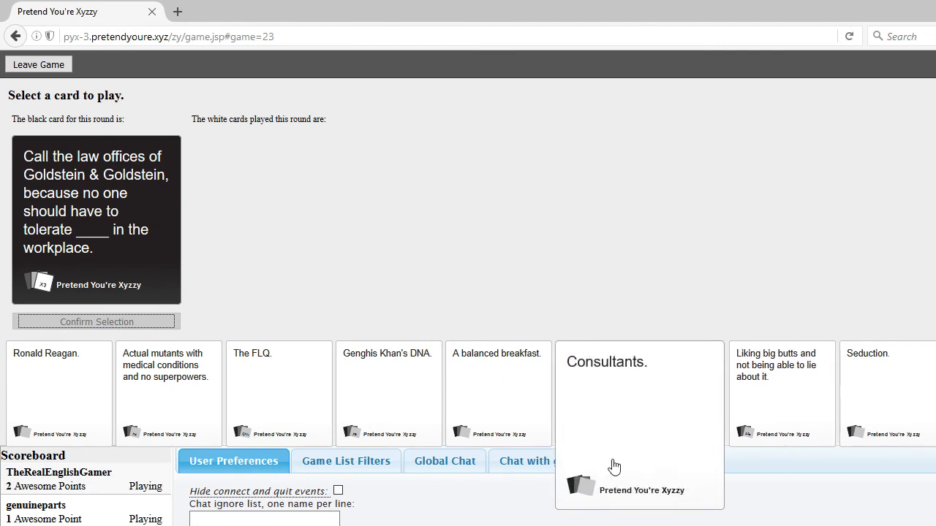
mouse_move(343, 240)
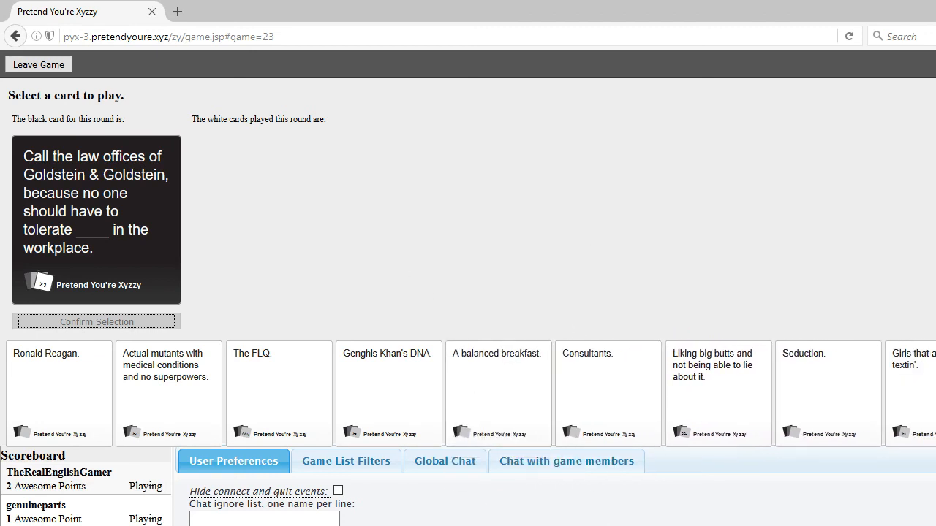
mouse_move(865, 300)
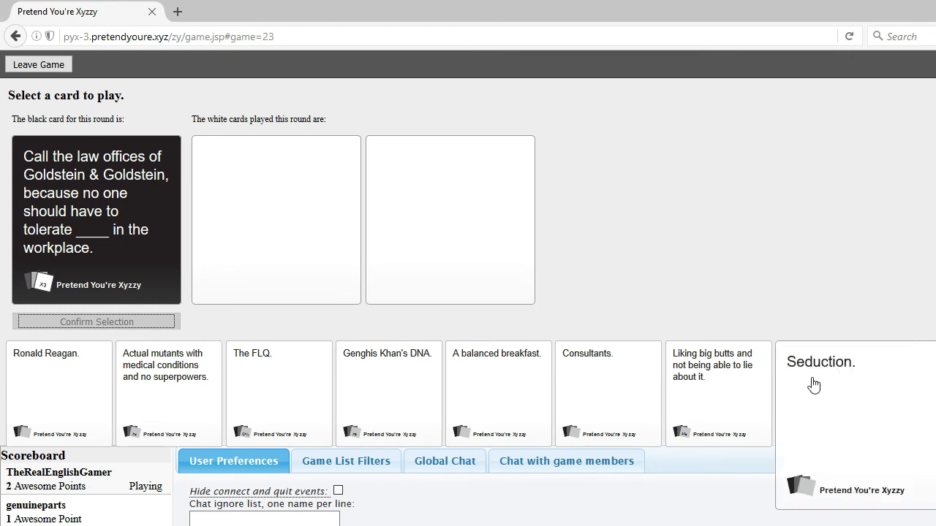
click(716, 385)
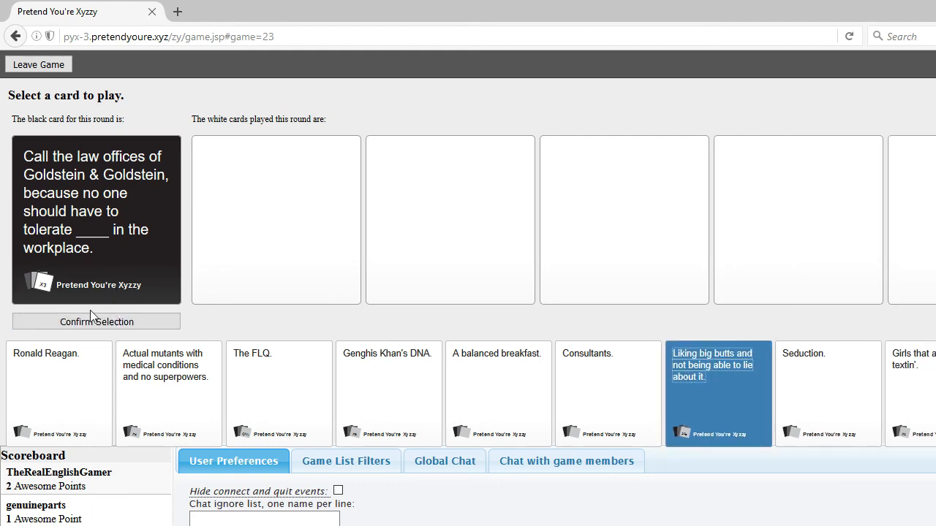
click(96, 322)
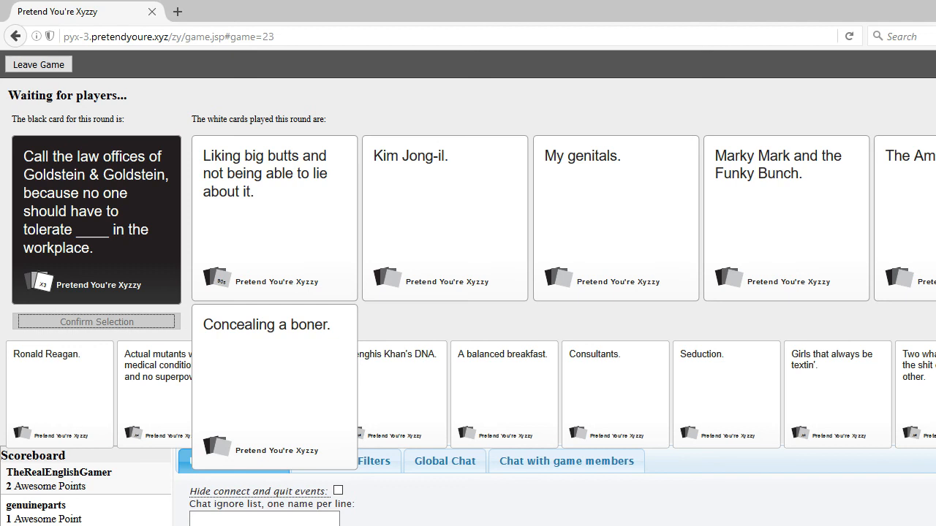
click(443, 218)
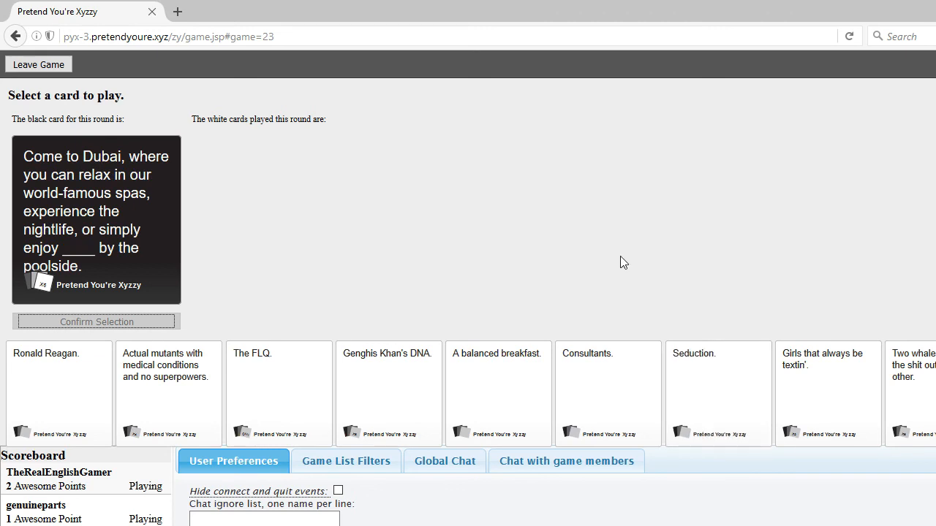
mouse_move(559, 304)
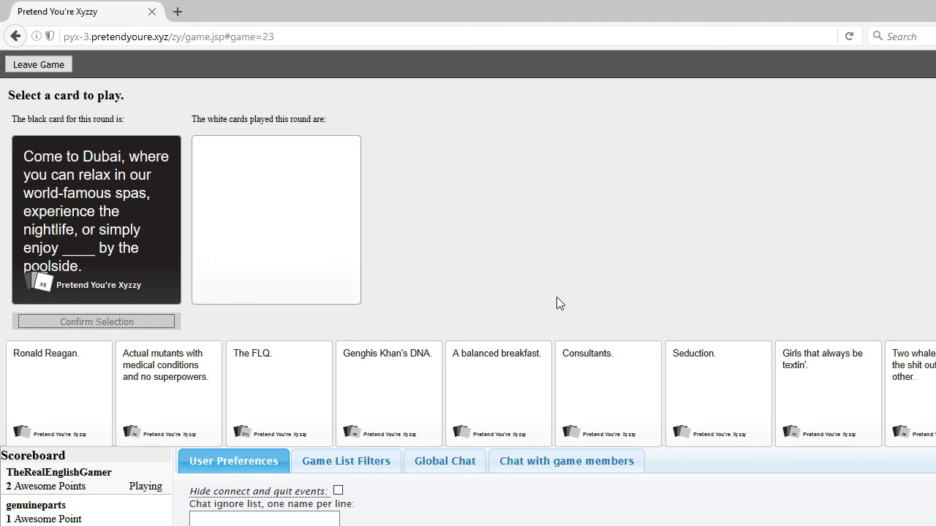
mouse_move(566, 317)
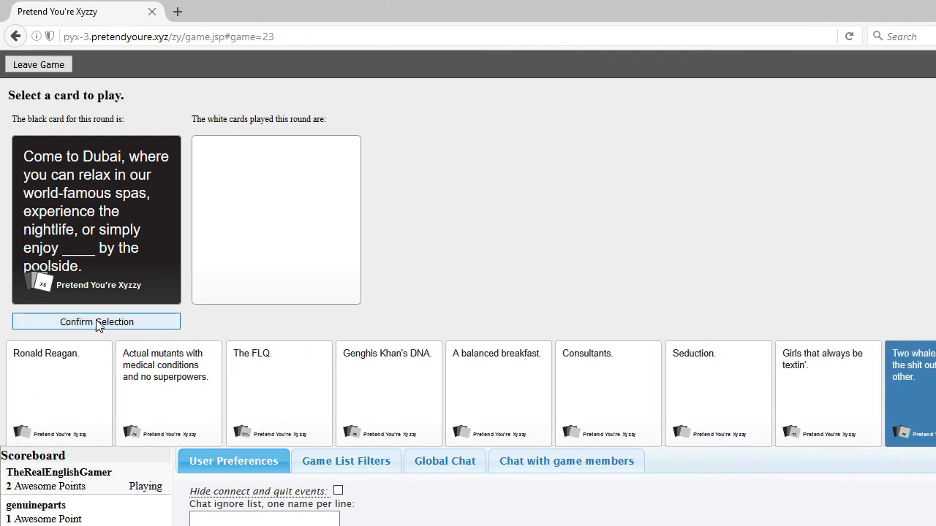
Step: Submit 'Two whales' as the answer to the Come to Dubai card
click(96, 322)
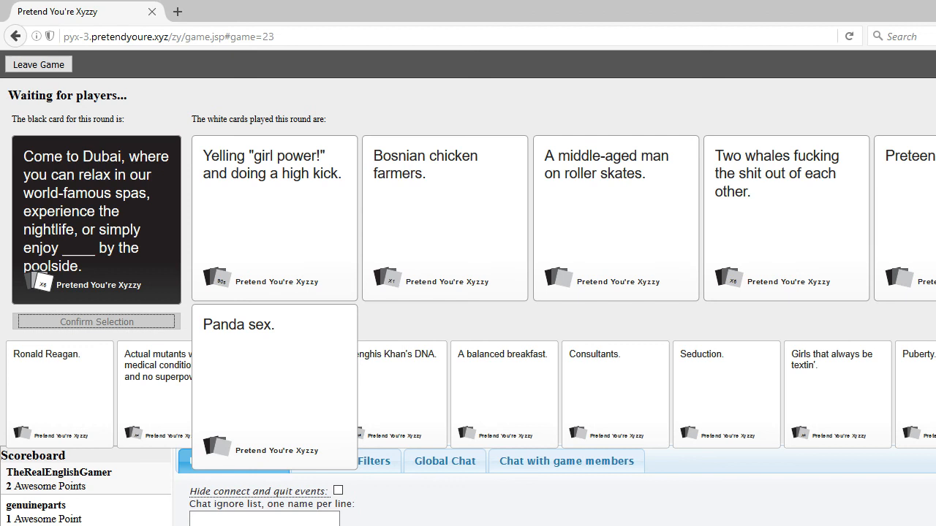
mouse_move(678, 522)
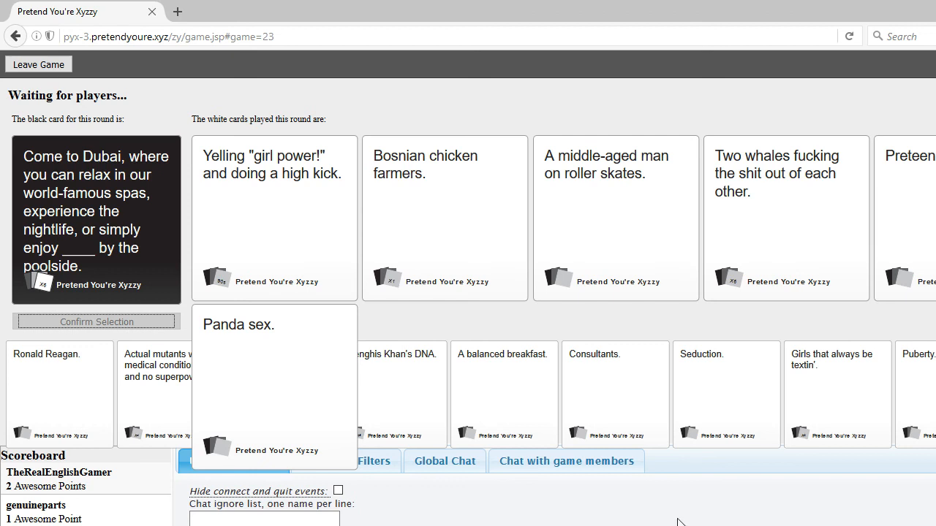